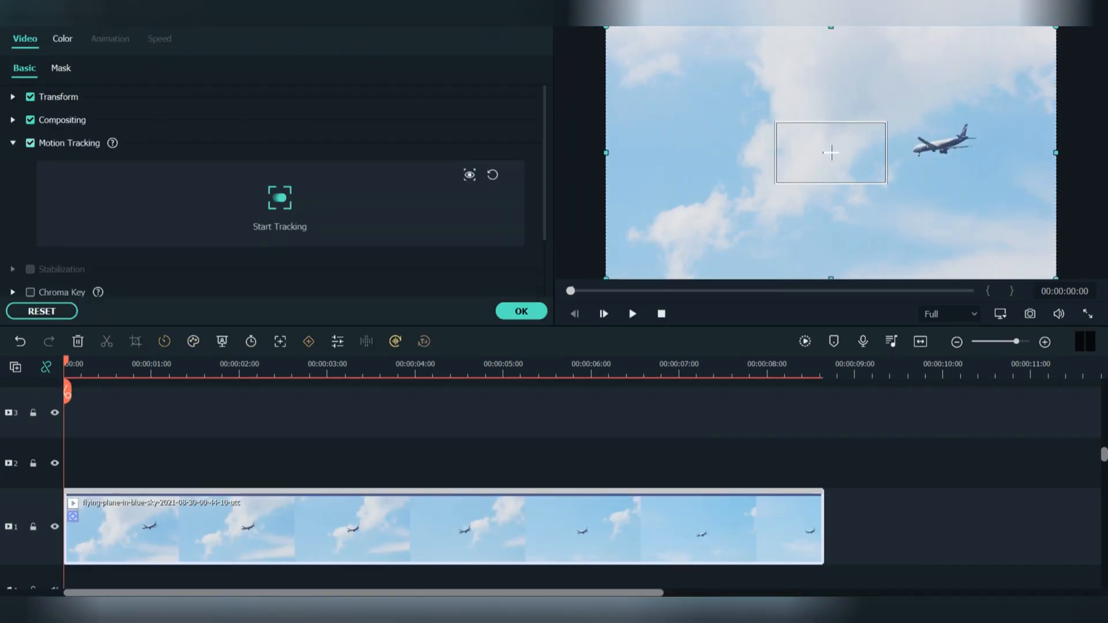
# Fit the tracking box tightly around the plane, run Start Tracking and confirm with OK.
pyautogui.moveTo(830, 153); pyautogui.dragTo(876, 145)
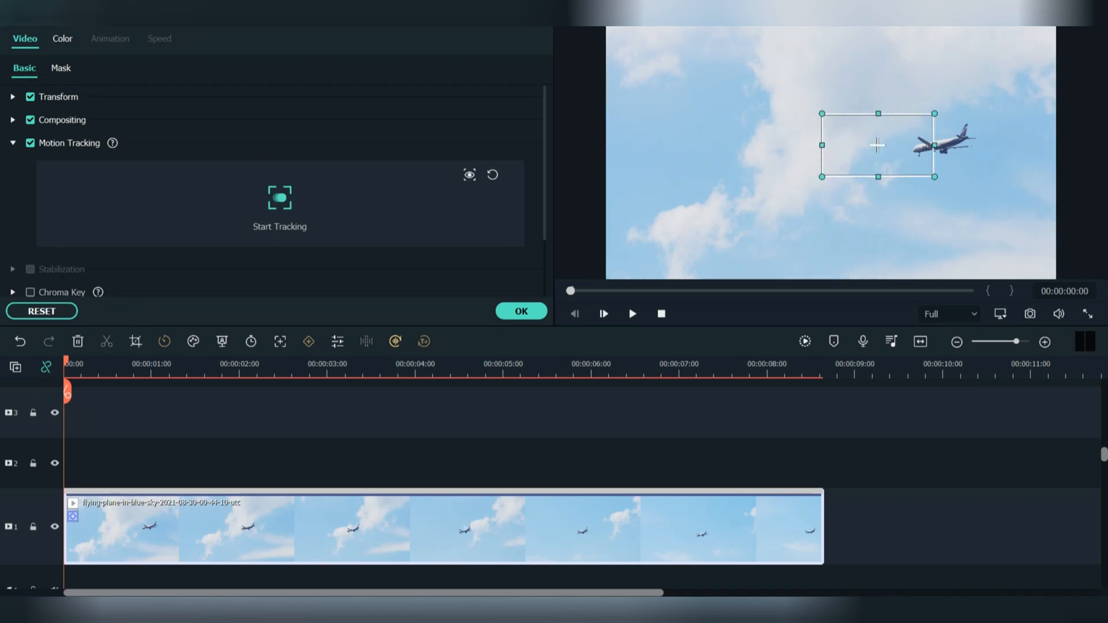
pyautogui.moveTo(876, 147); pyautogui.dragTo(937, 147)
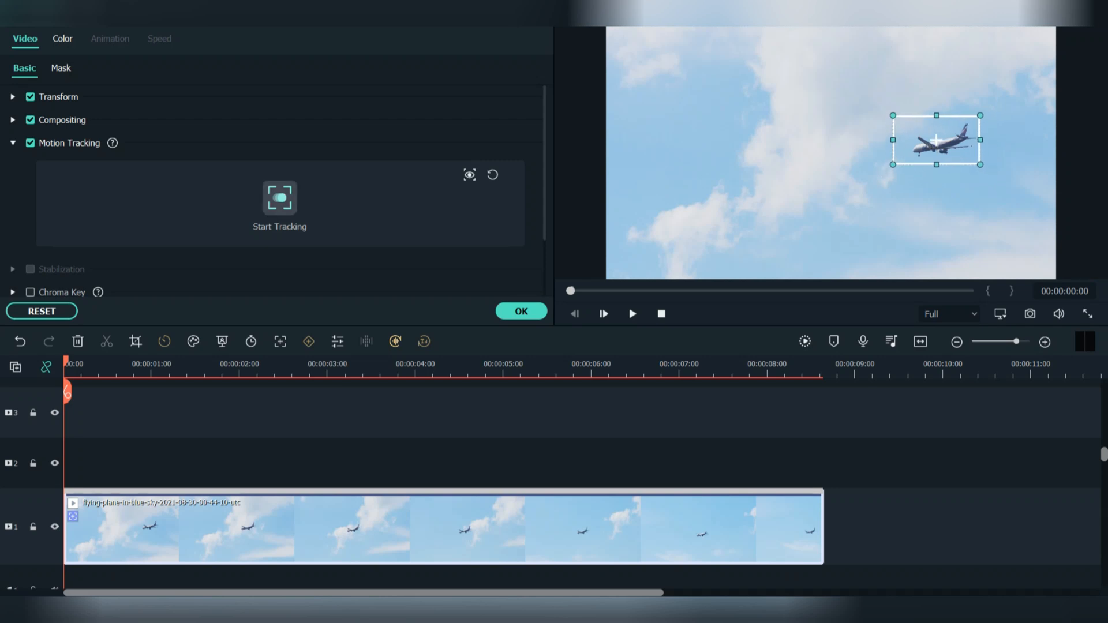
pyautogui.click(279, 206)
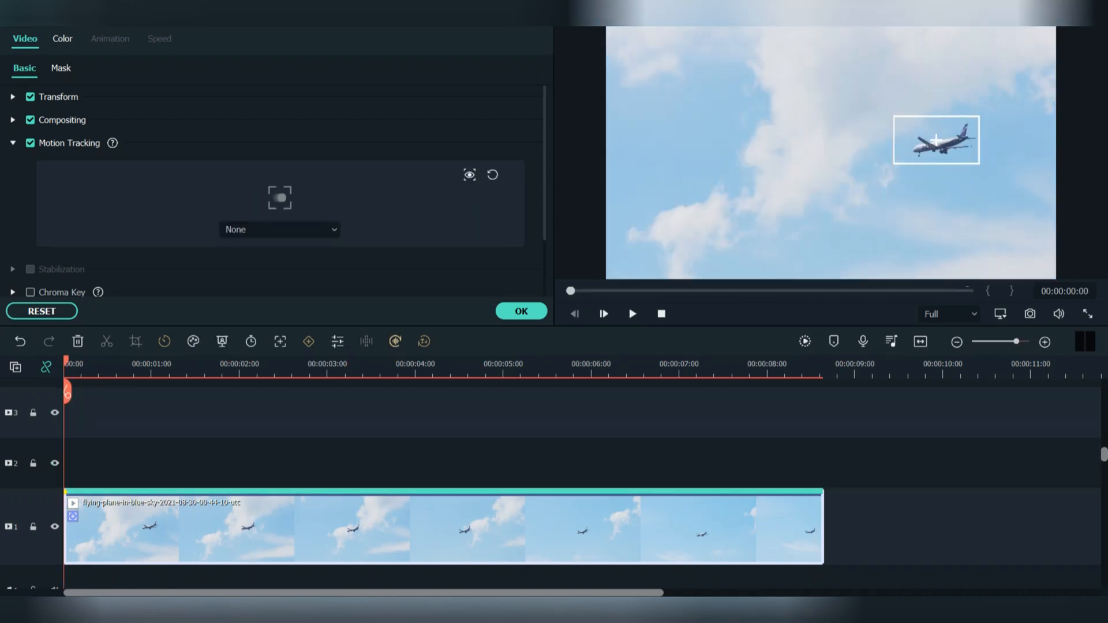
pyautogui.click(26, 42)
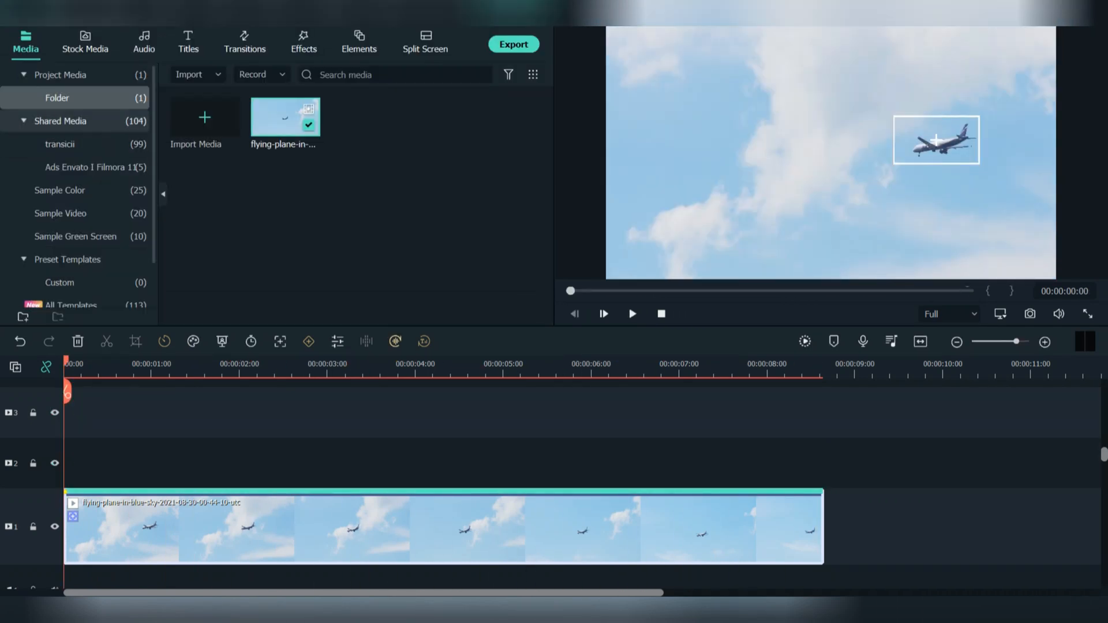
# Add a Default Title on track 2 above the plane clip and enter its Advanced text editor.
pyautogui.click(187, 42)
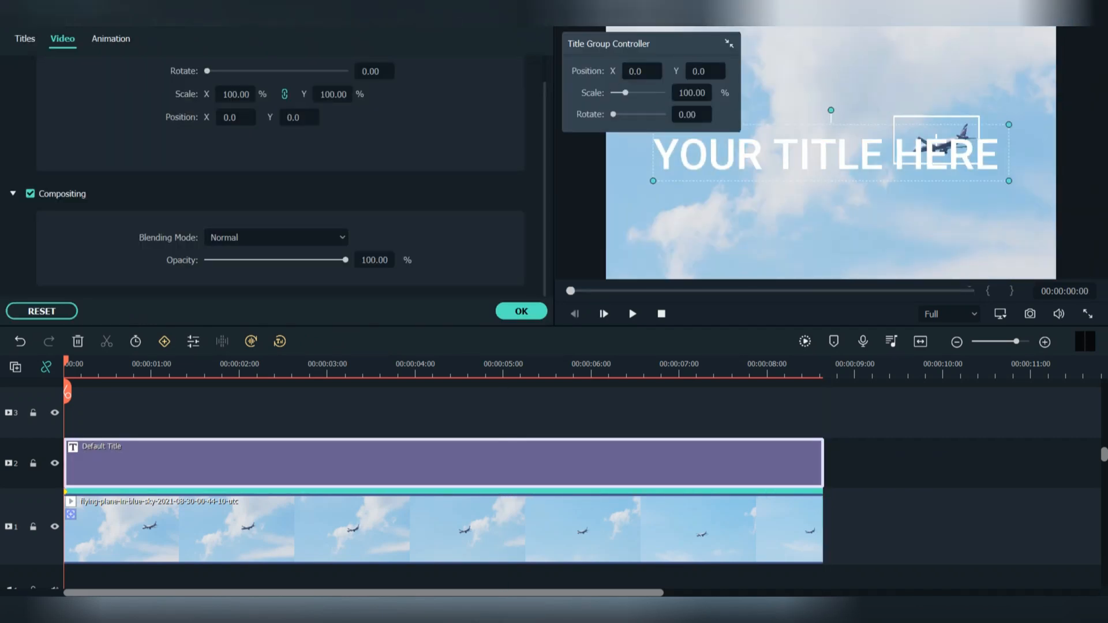
pyautogui.click(24, 40)
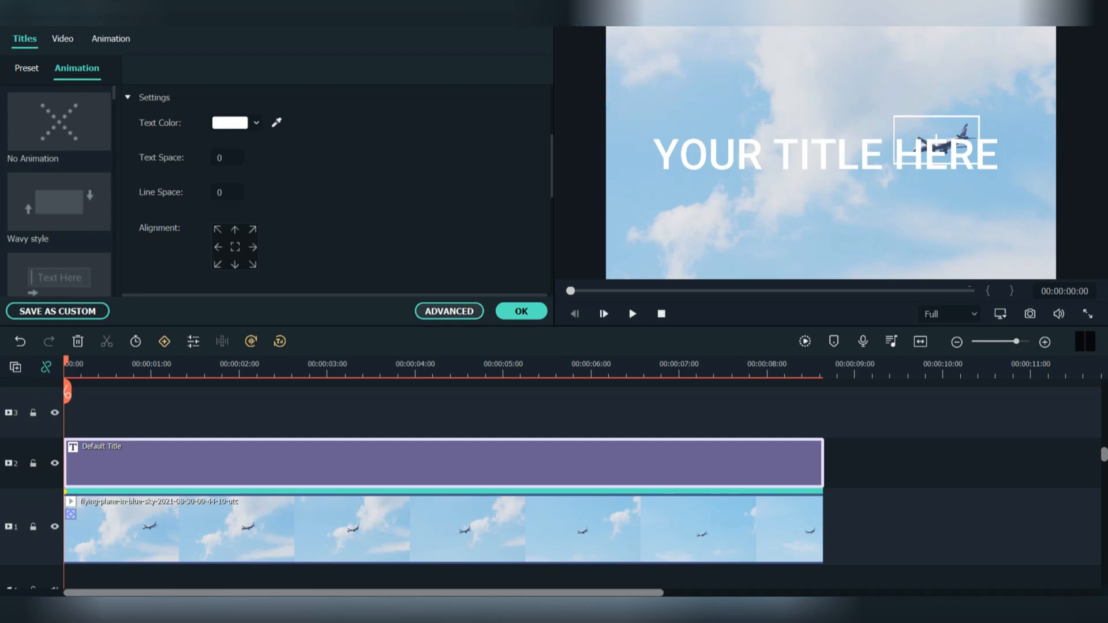
pyautogui.click(448, 311)
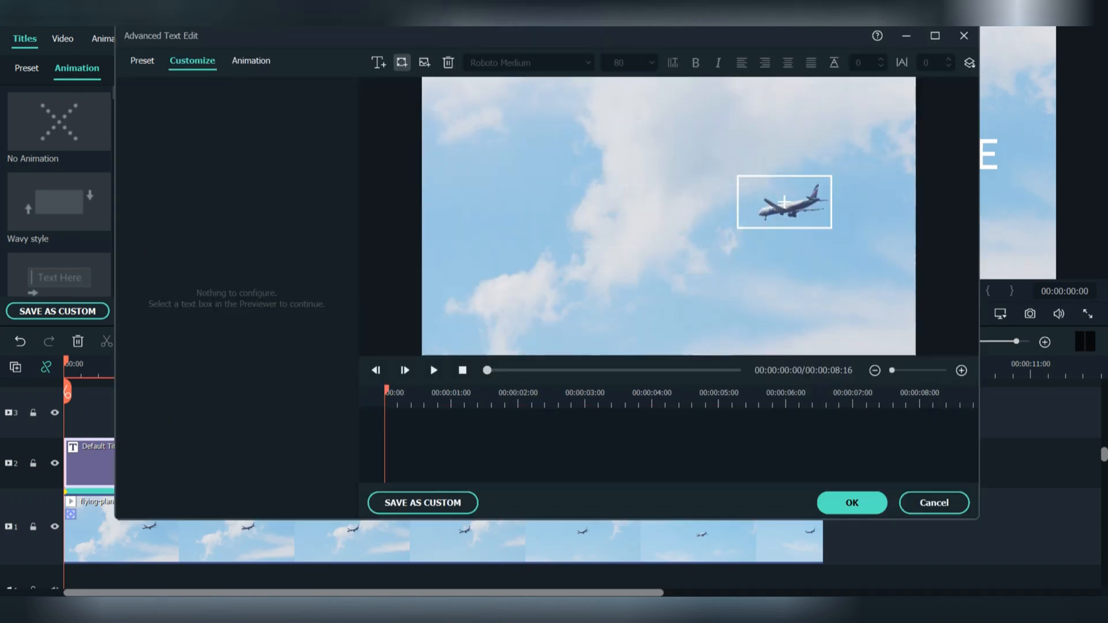
# Add a black-filled shape to the title and scale the title to 300% to cover the frame.
pyautogui.click(423, 62)
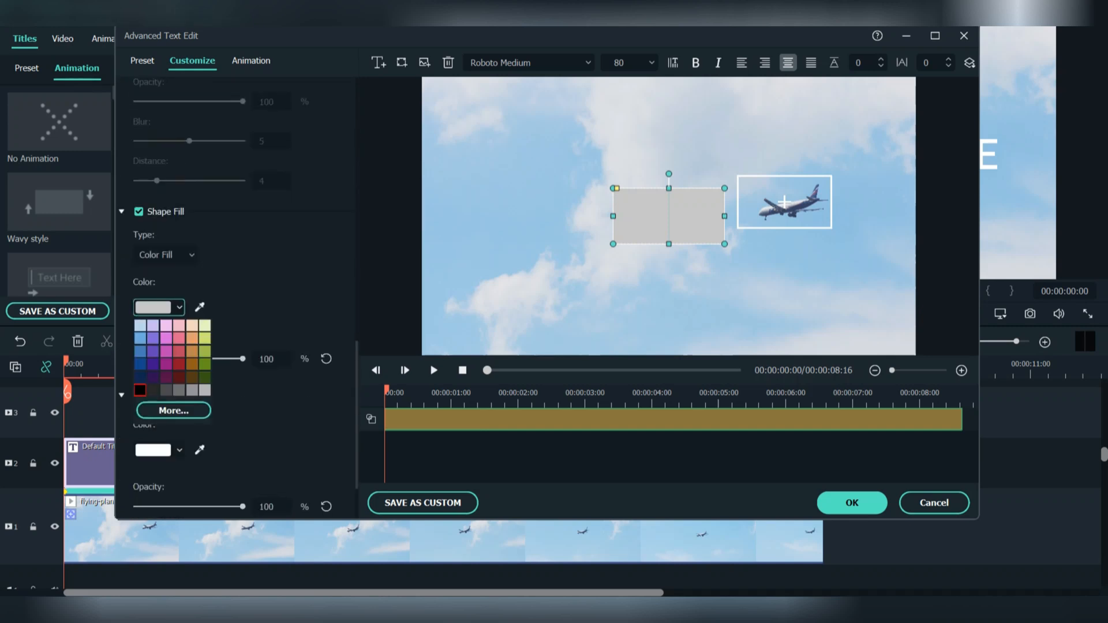
pyautogui.click(140, 389)
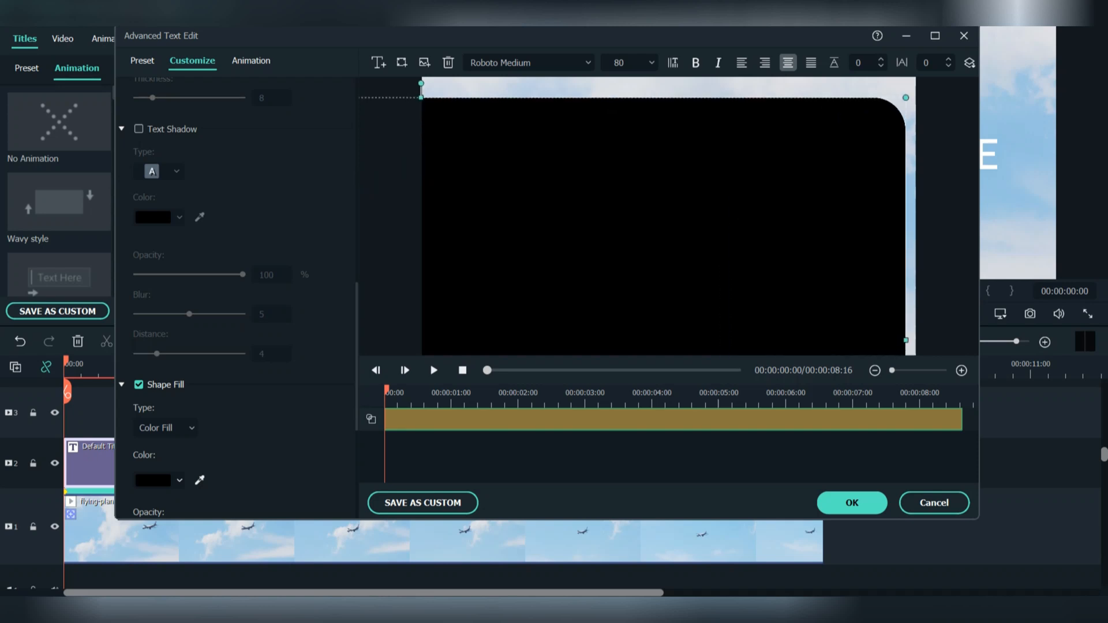
pyautogui.click(851, 502)
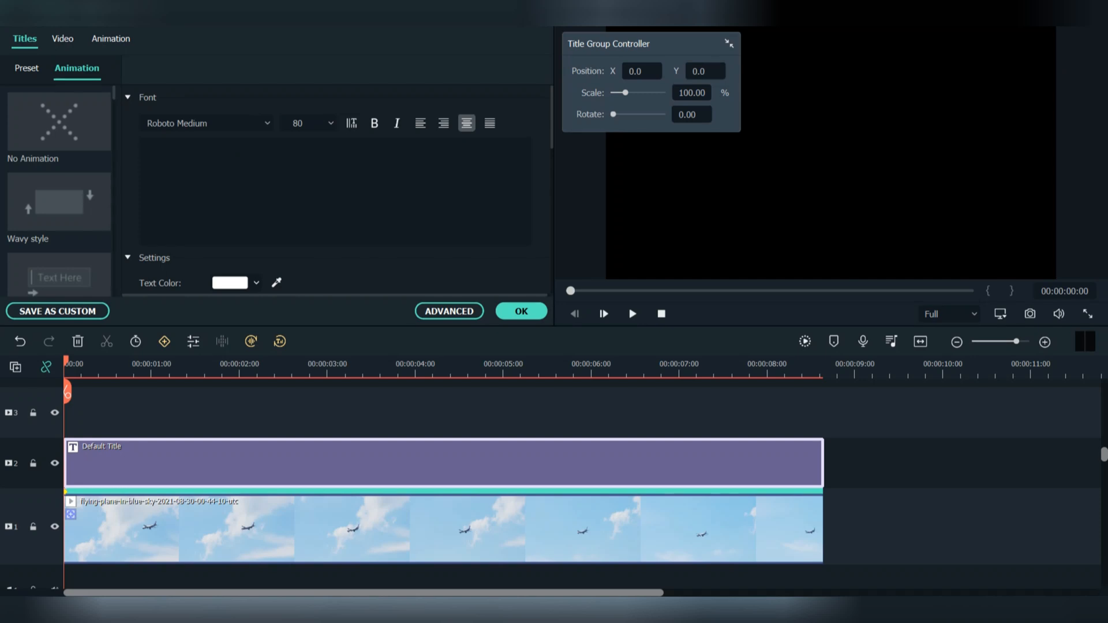
pyautogui.moveTo(625, 93); pyautogui.dragTo(649, 93)
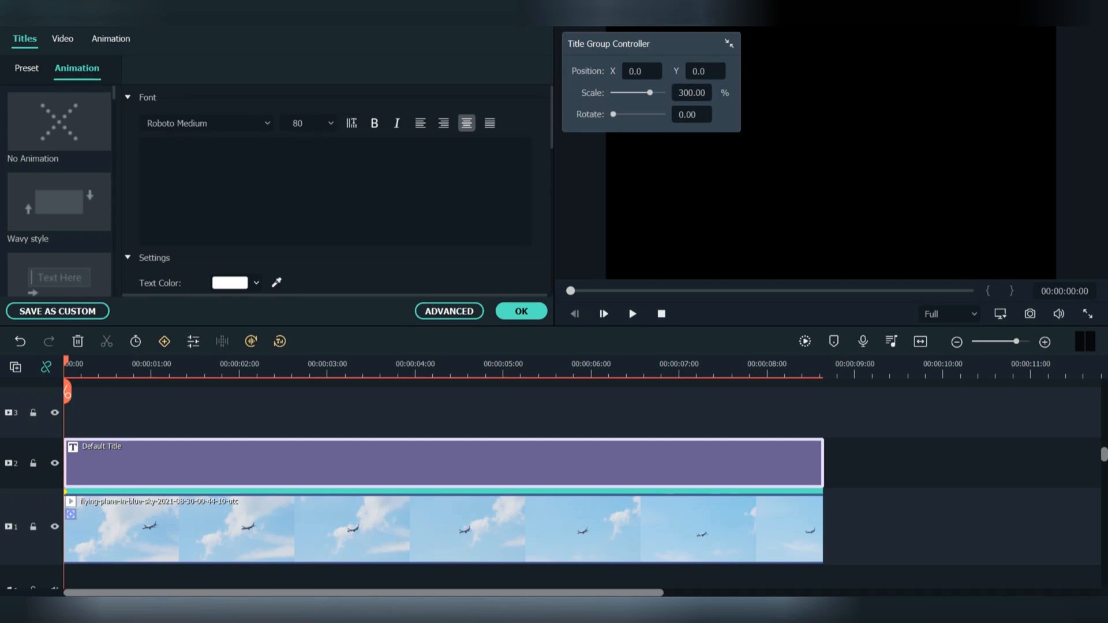
pyautogui.click(448, 311)
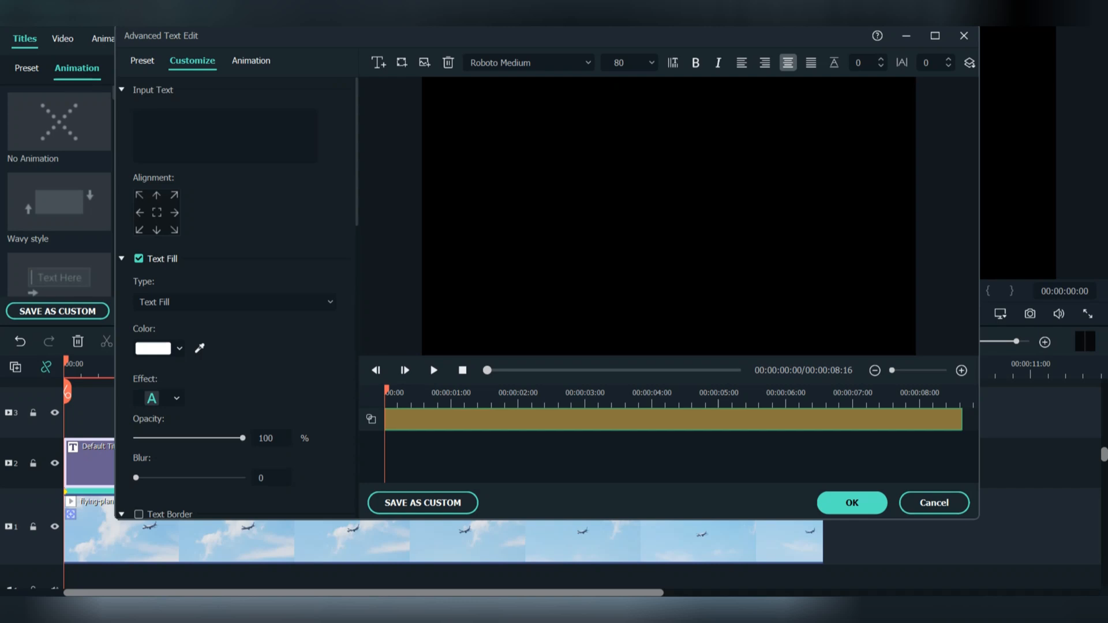
# Add a circle shape with its 'TEXT HERE' placeholder removed and a white fill, then apply it.
pyautogui.click(401, 62)
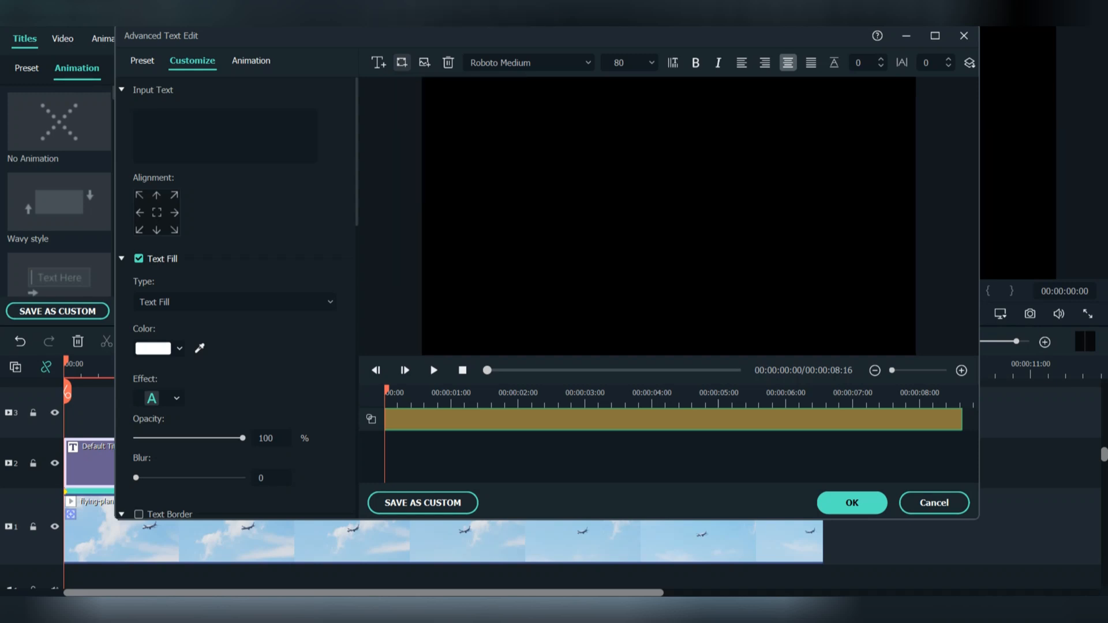
pyautogui.write('TEXT HERE')
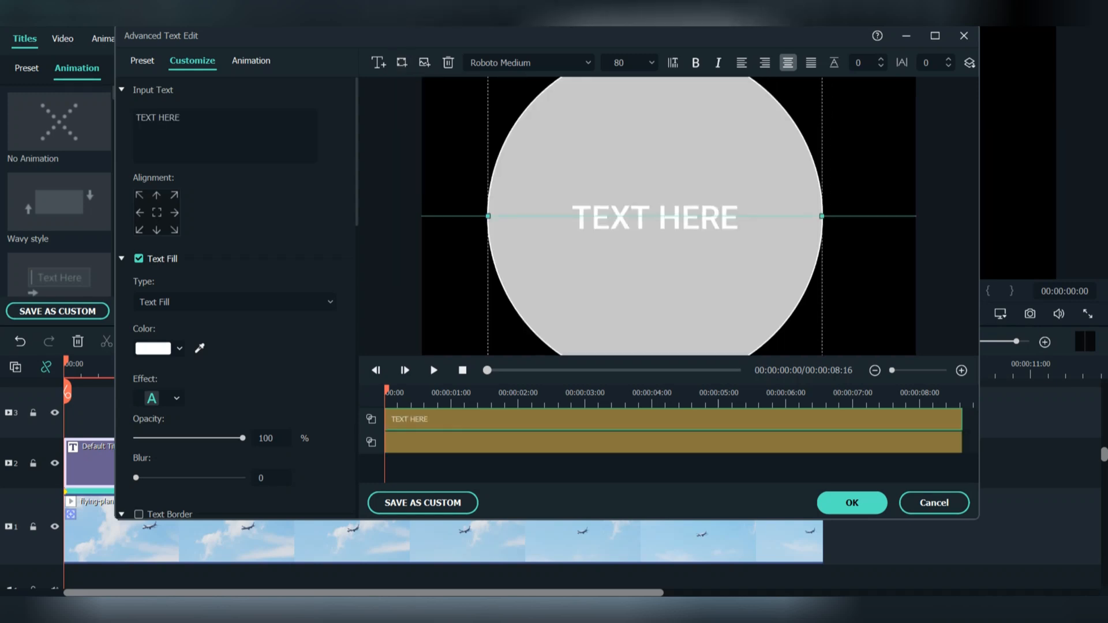
pyautogui.click(225, 134)
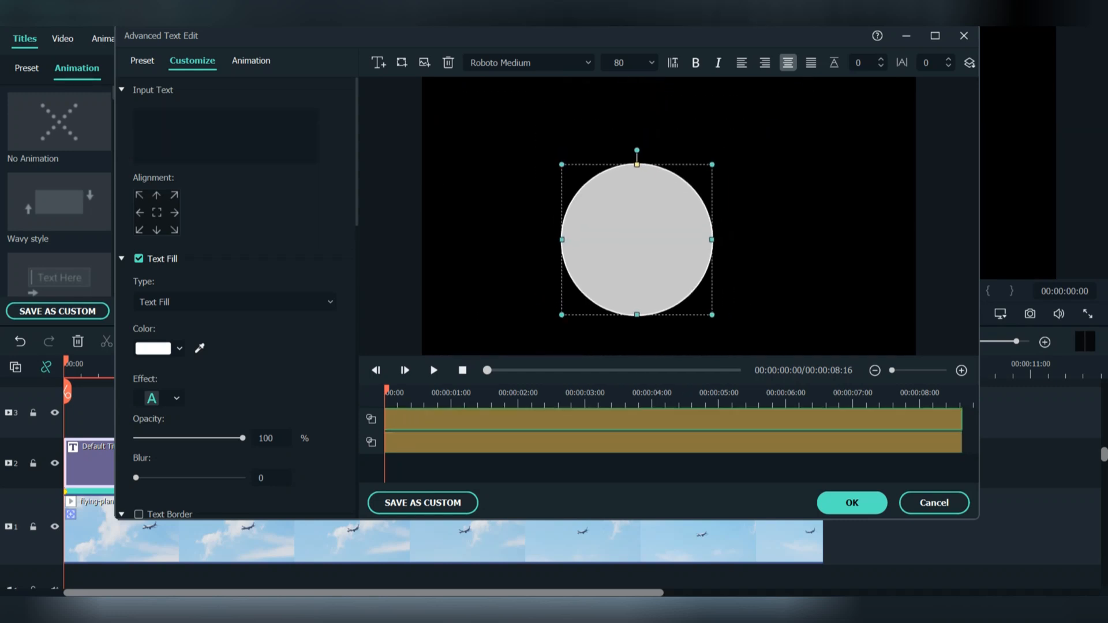
pyautogui.scroll(-3)
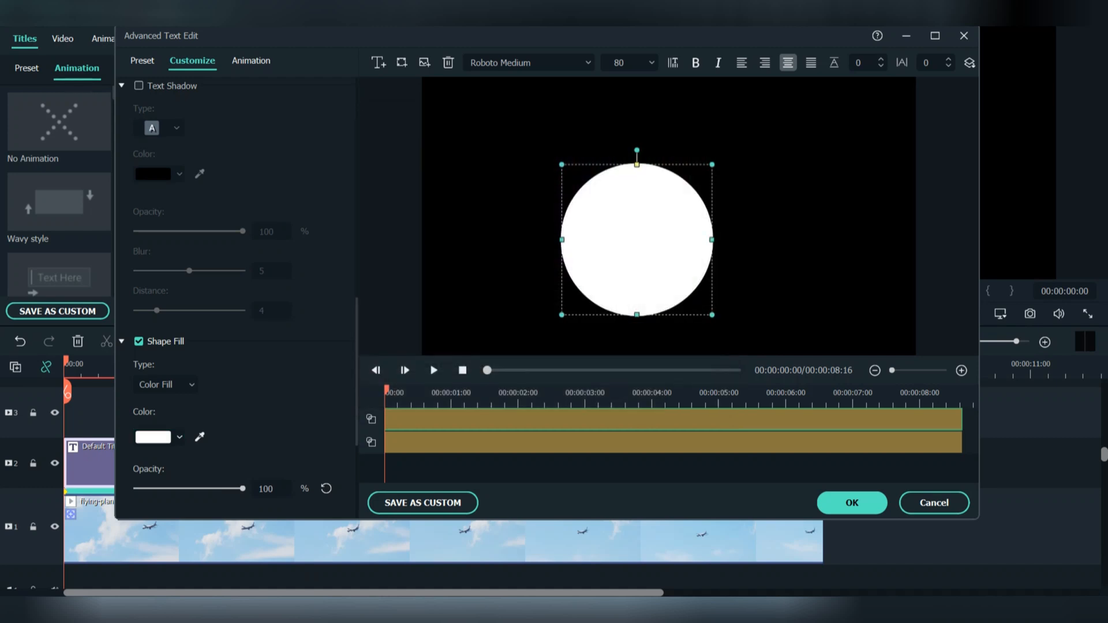
pyautogui.click(851, 502)
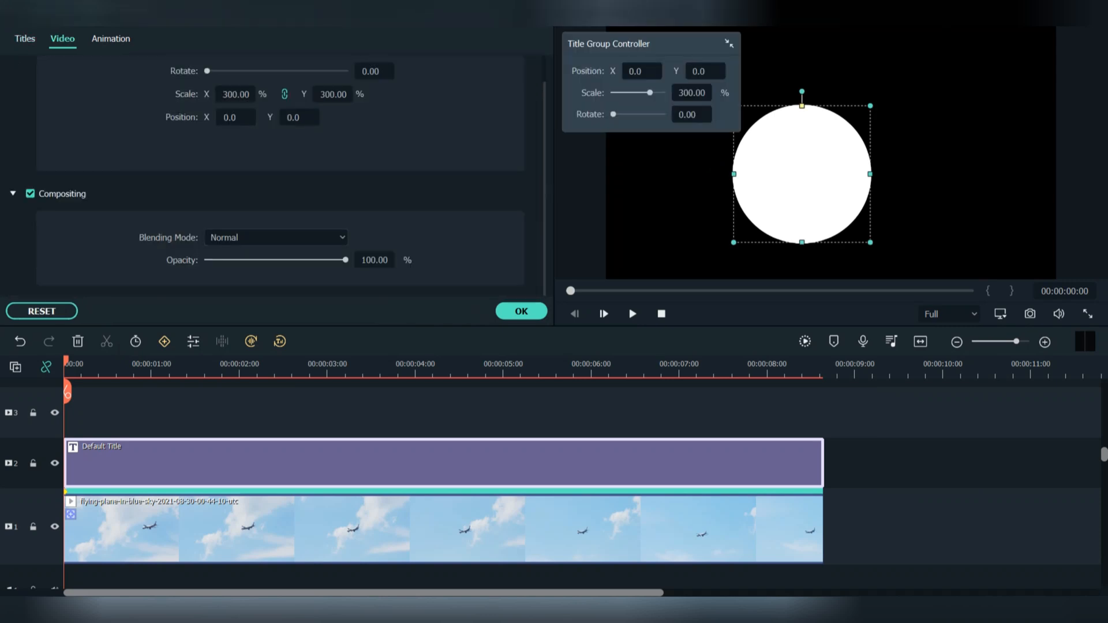
# Set the title's blending to Darken at 60.00 opacity and center the white circle on the plane.
pyautogui.click(275, 238)
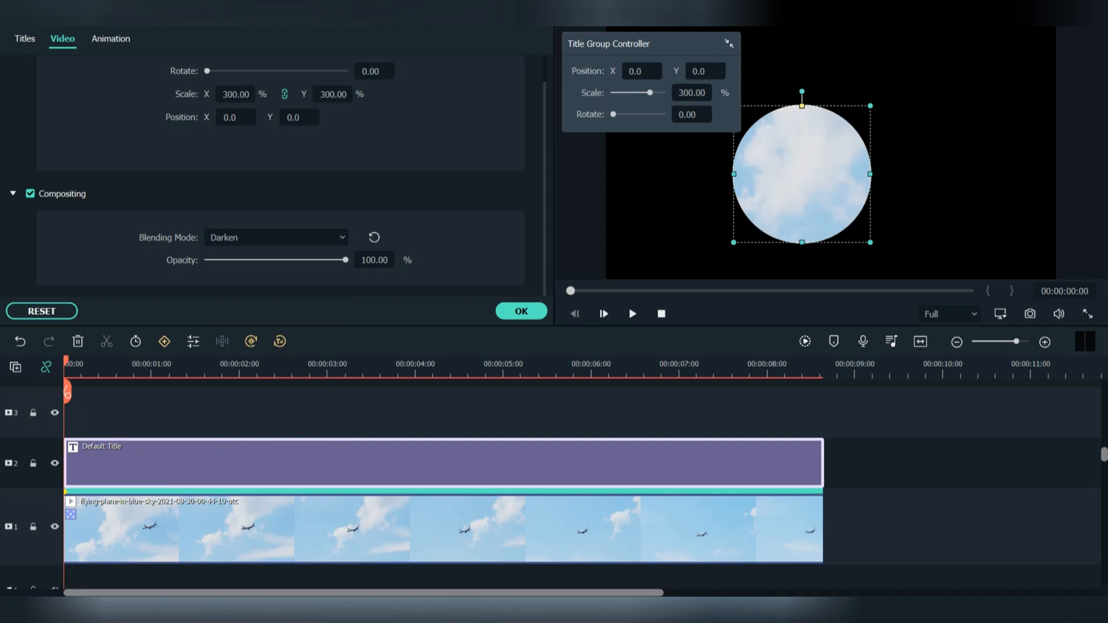
pyautogui.click(374, 259)
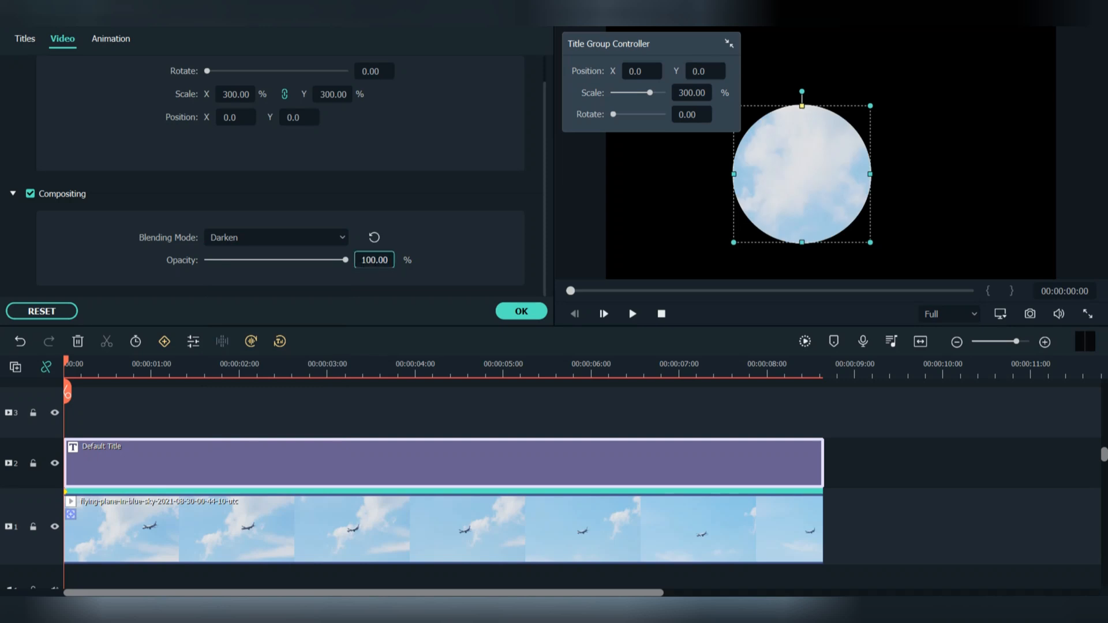
pyautogui.write('60.00')
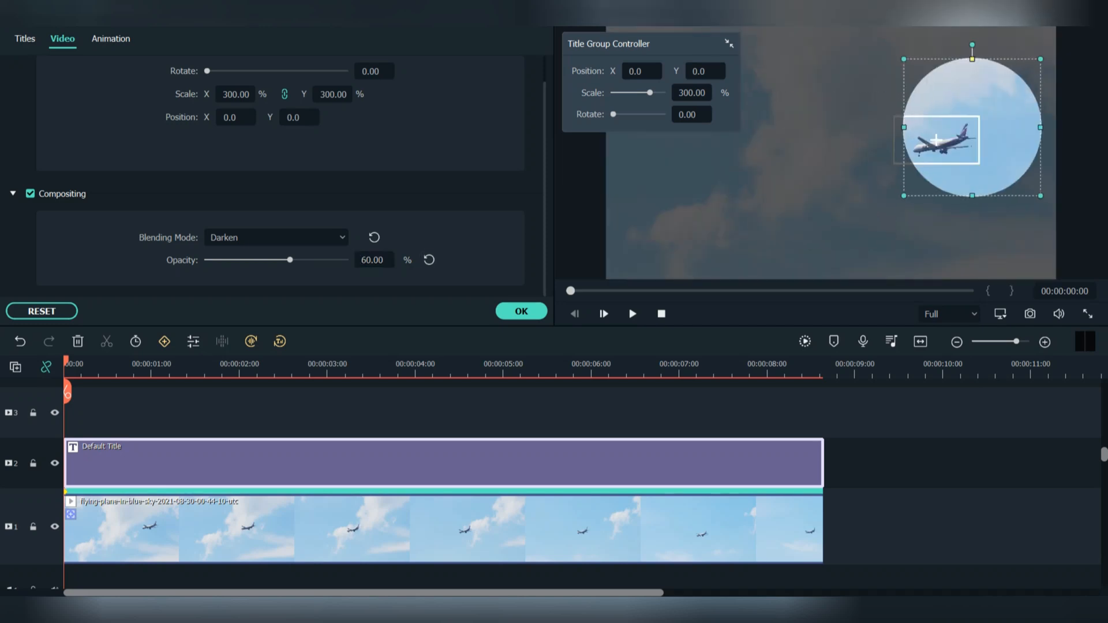
pyautogui.moveTo(972, 117); pyautogui.dragTo(919, 113)
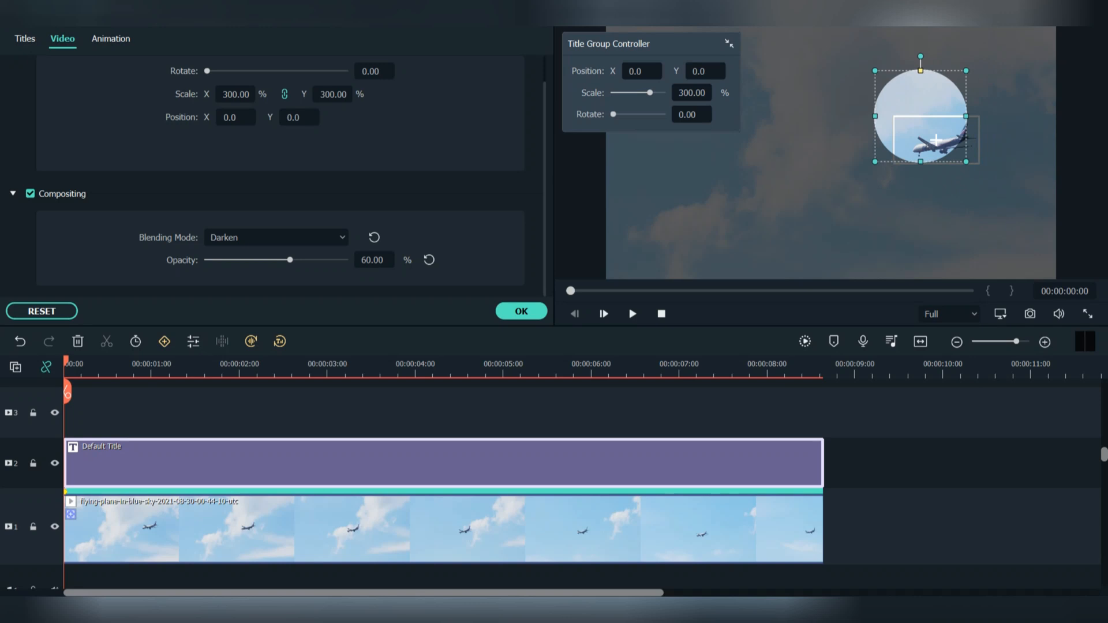
pyautogui.moveTo(919, 116); pyautogui.dragTo(938, 141)
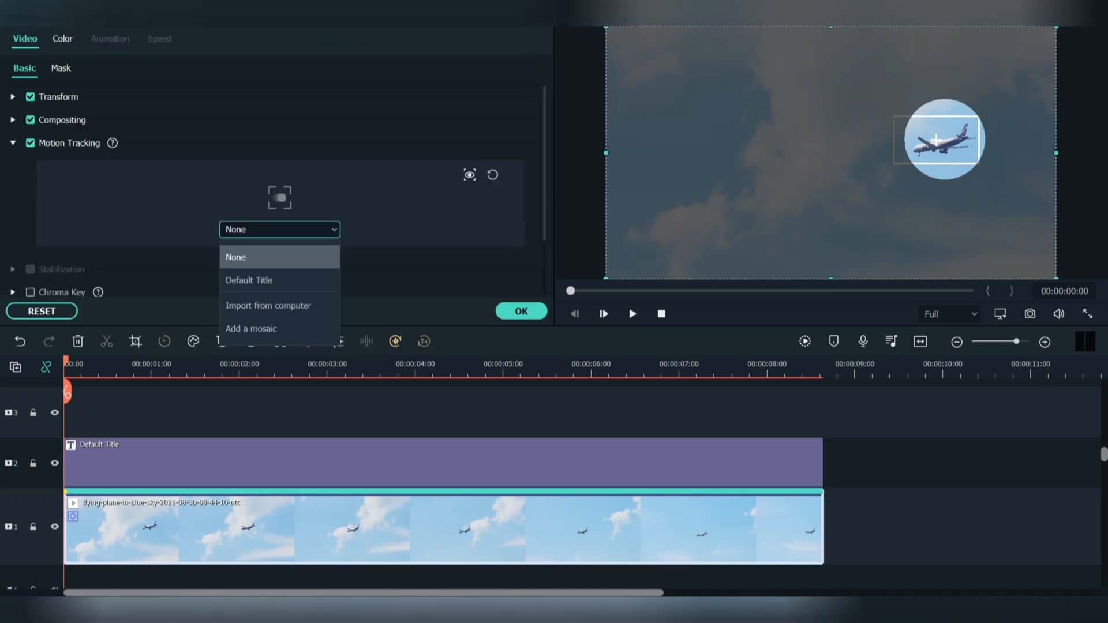
# Attach the Default Title to the plane's tracked motion and recenter the circle on the plane.
pyautogui.click(248, 279)
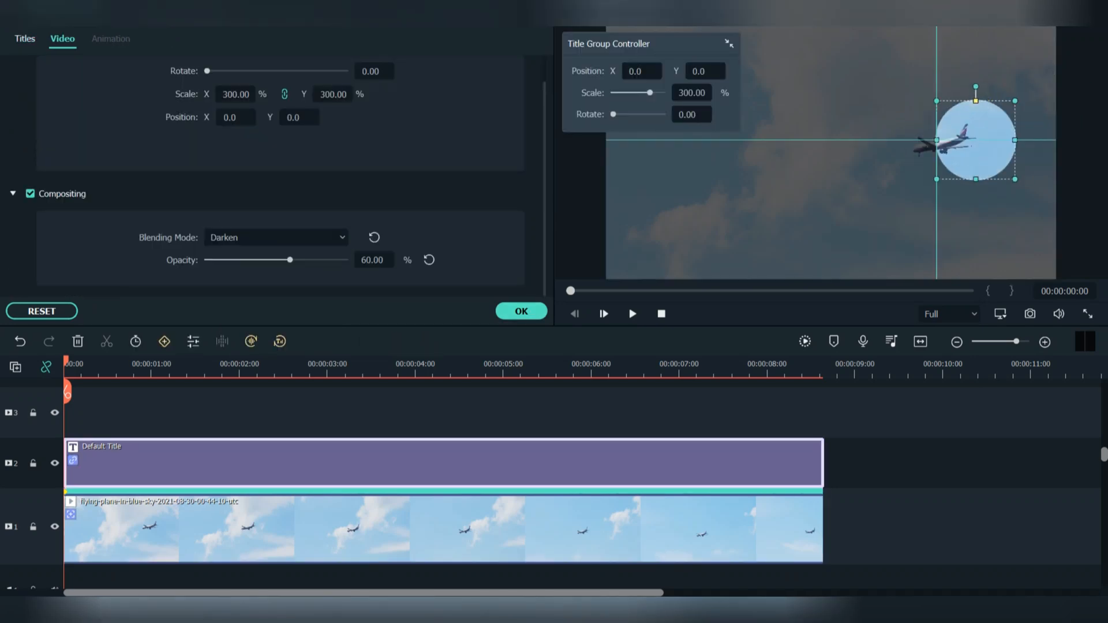
pyautogui.moveTo(975, 138); pyautogui.dragTo(943, 138)
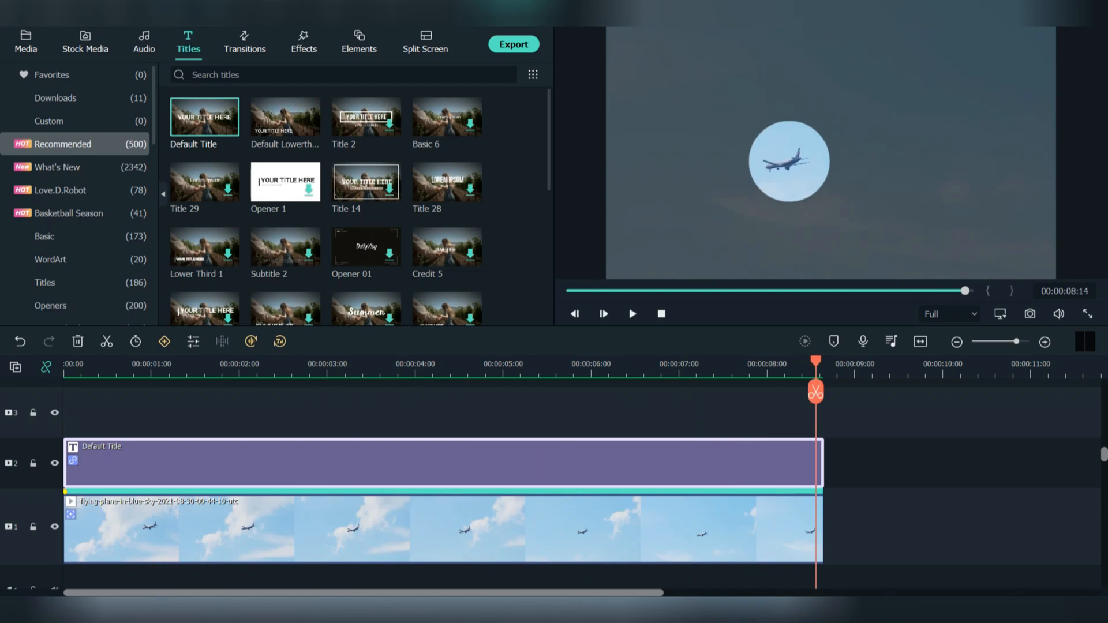
# Place a Dissolve transition at the title's start and play back the tracked spotlight result.
pyautogui.click(244, 40)
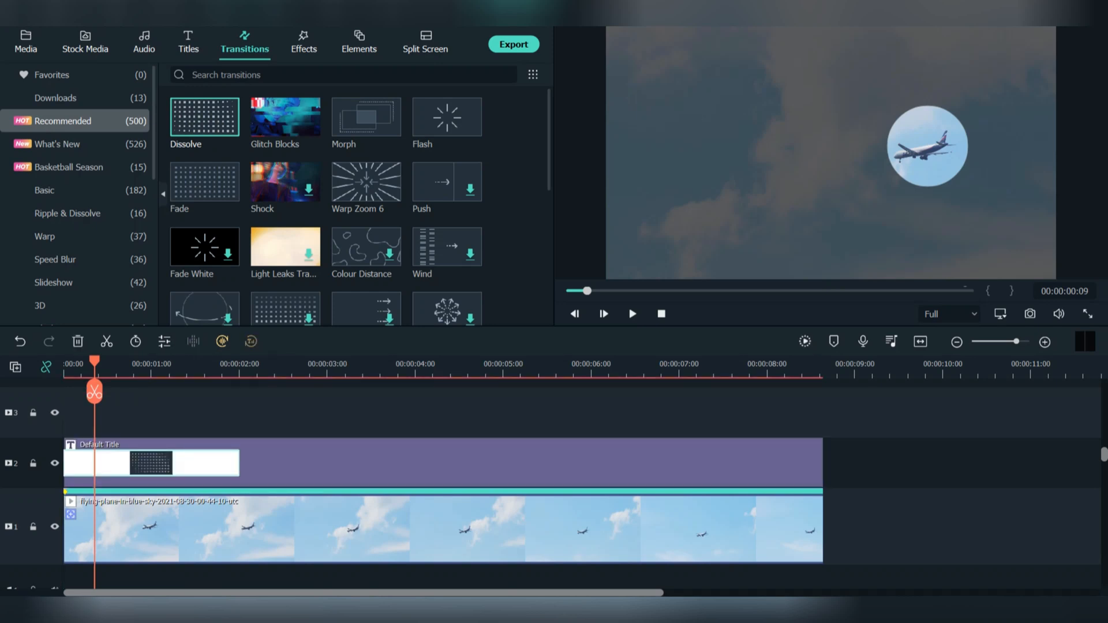
pyautogui.click(631, 314)
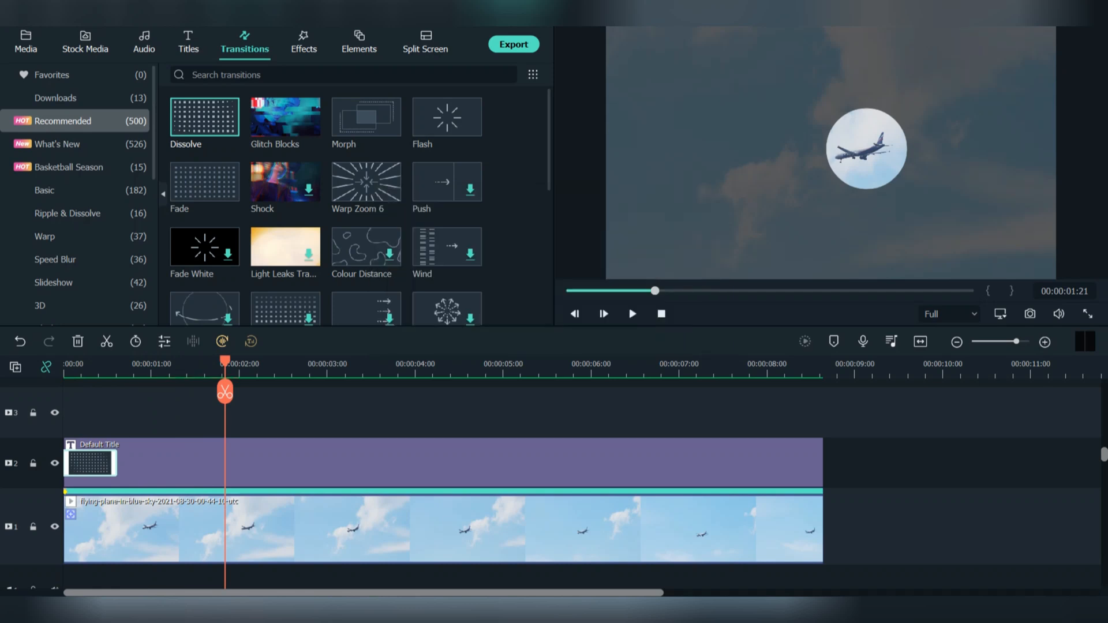
pyautogui.click(630, 314)
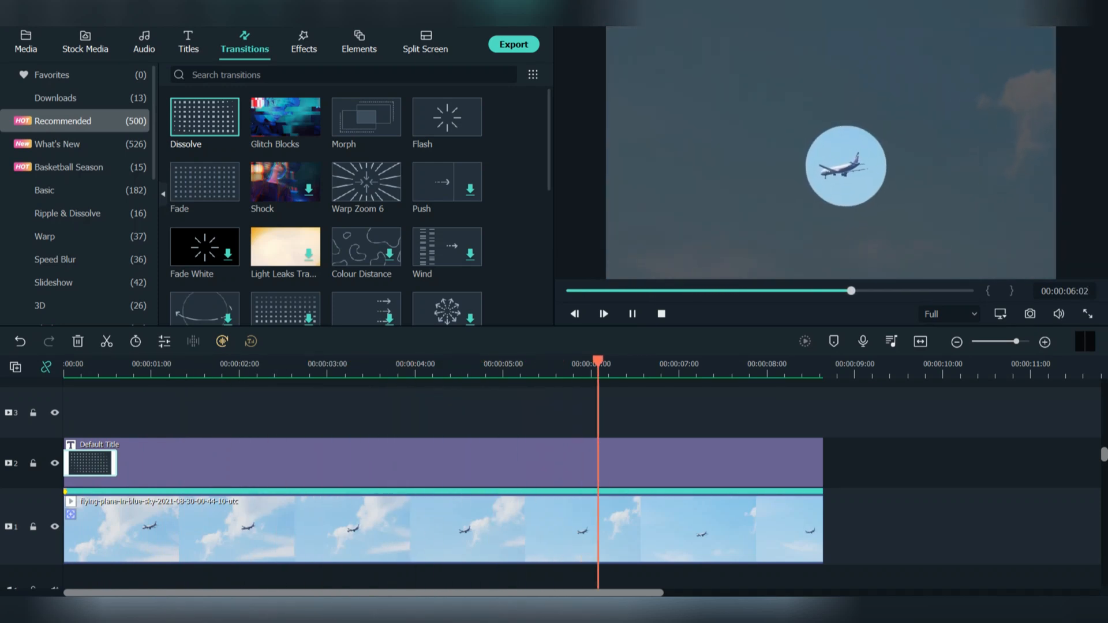
pyautogui.click(631, 314)
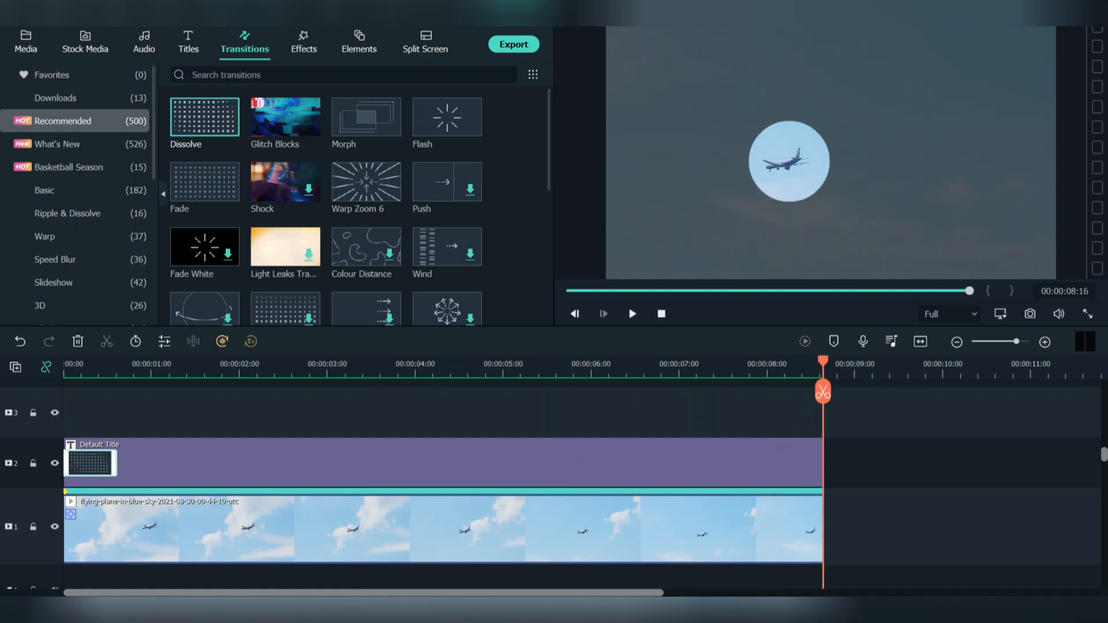